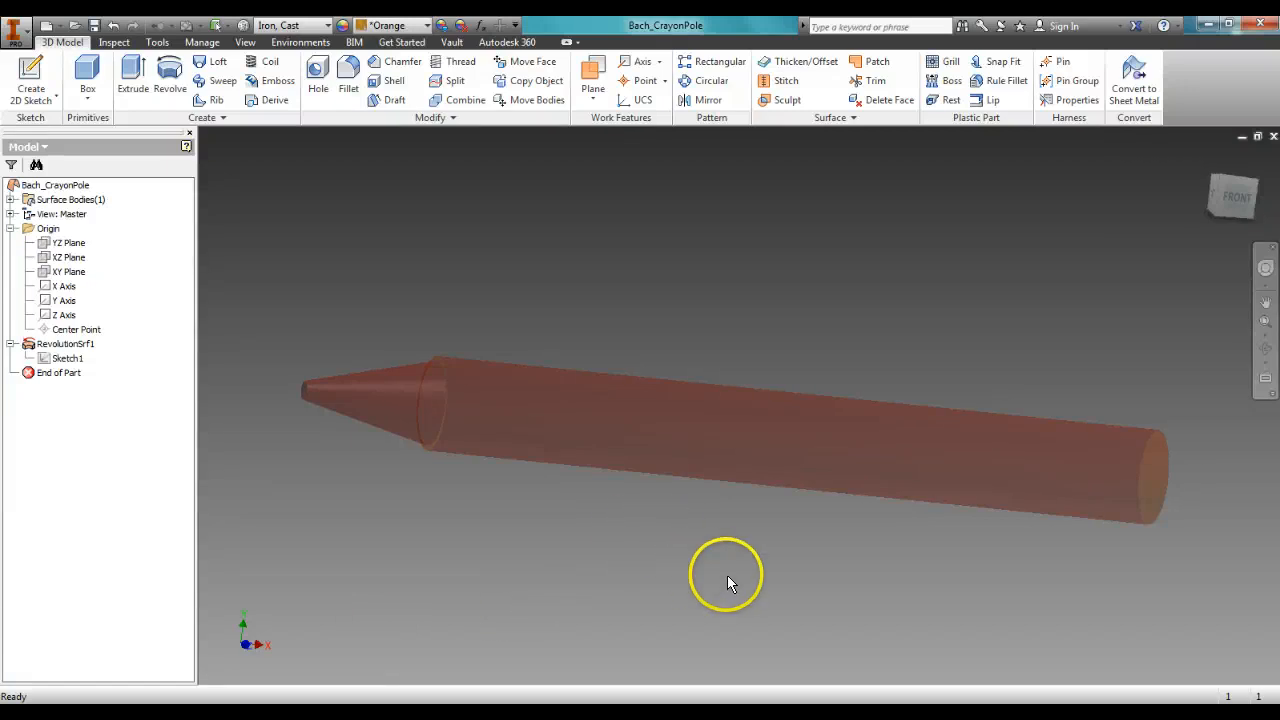
mouse_move(573, 555)
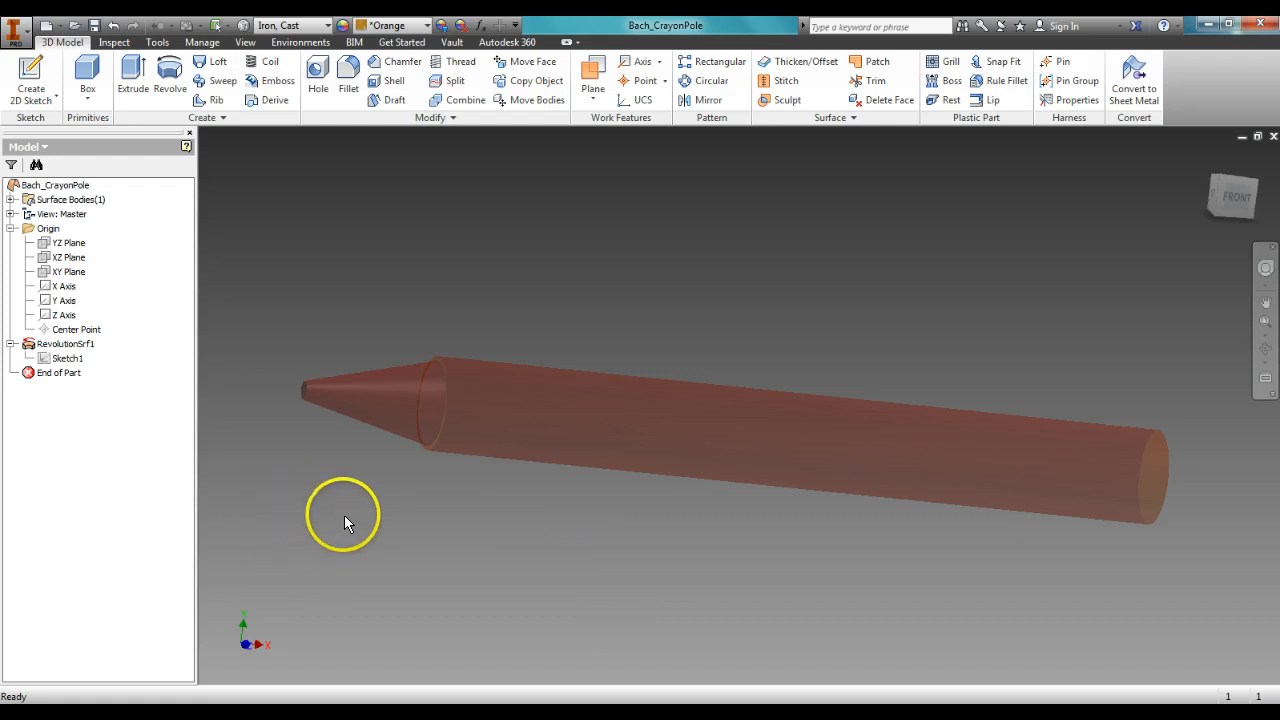
mouse_move(1240, 197)
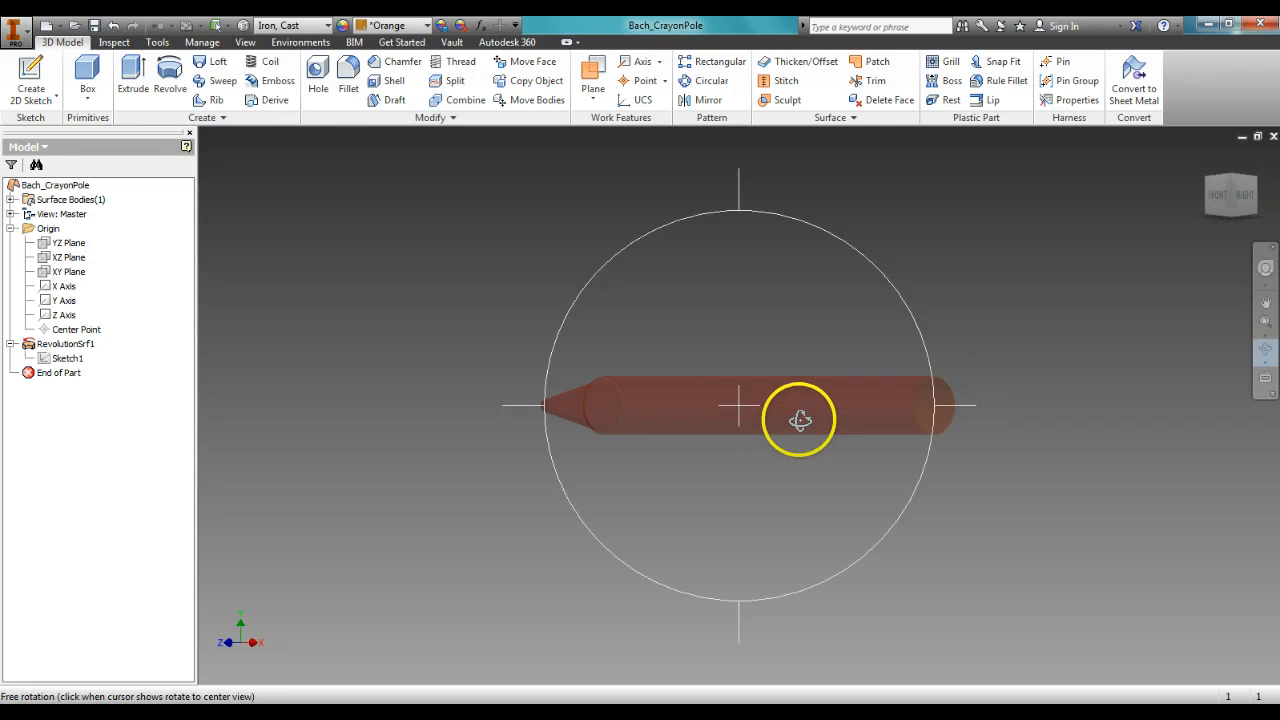
Step: Open Sketch1 for editing to show its 28.250, 24.000 and 1.500 dimensions
drag(800, 420, 740, 385)
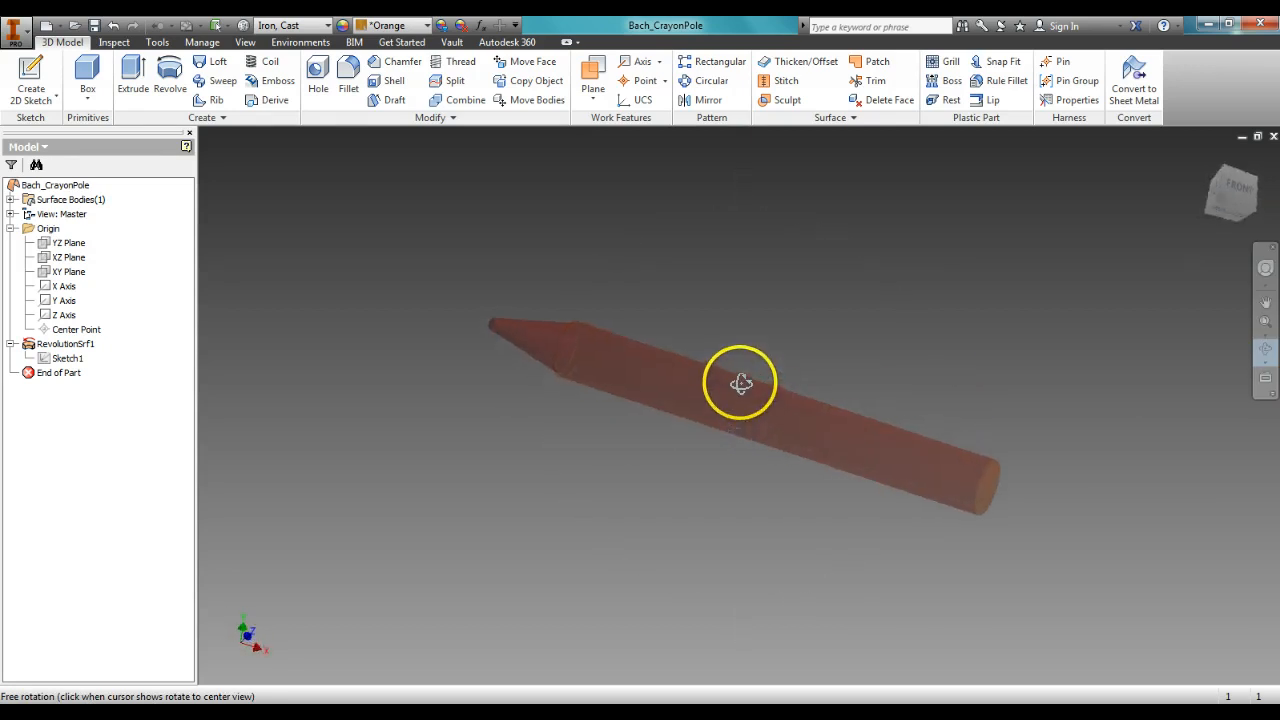
mouse_move(752, 318)
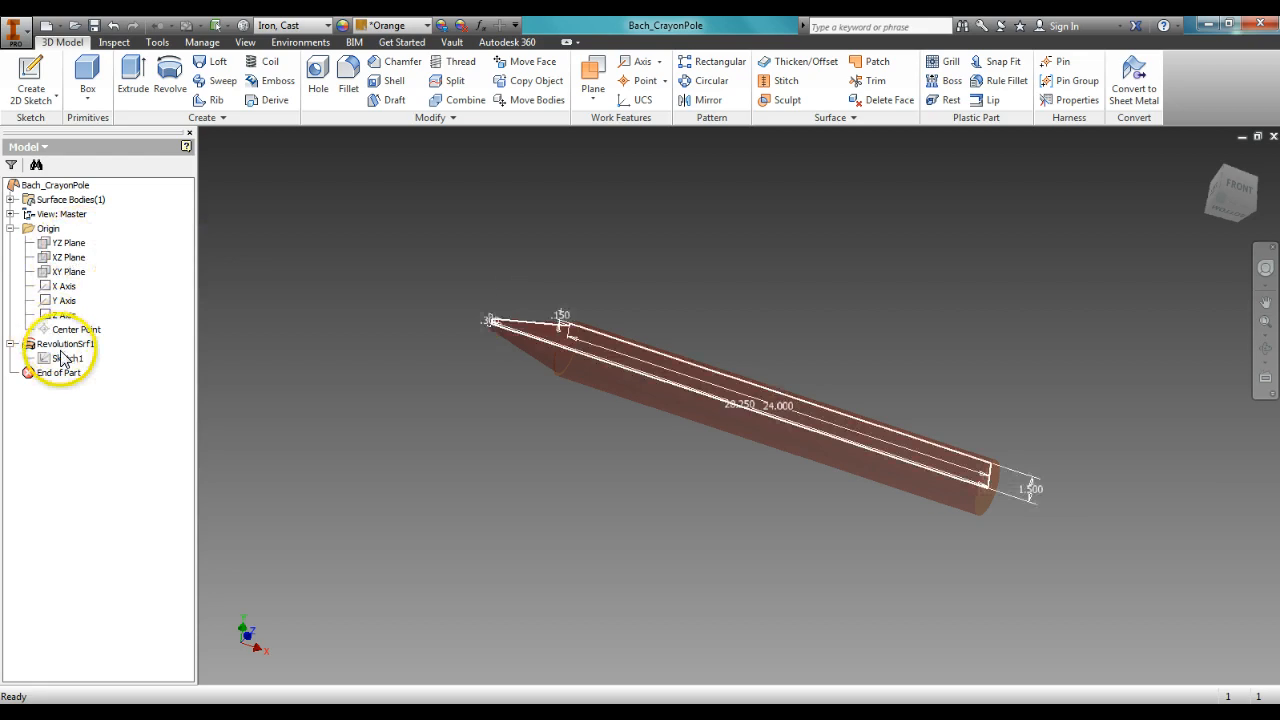
click(65, 358)
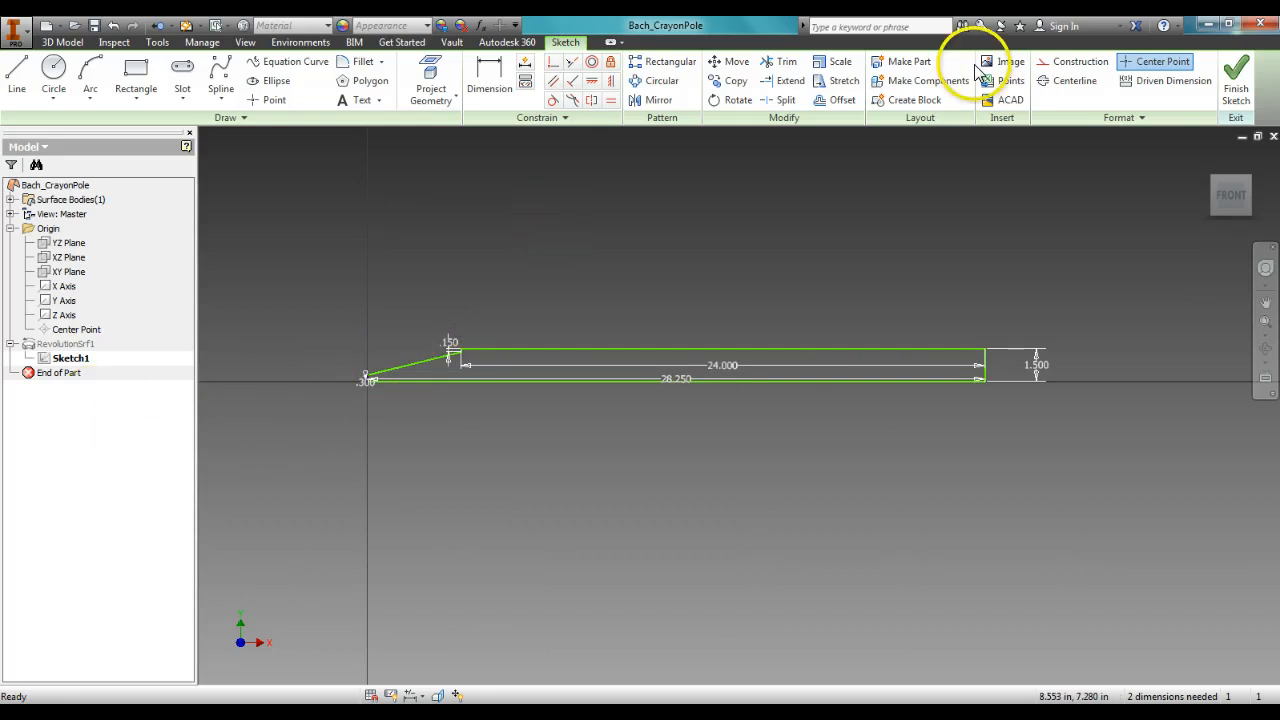
click(1235, 75)
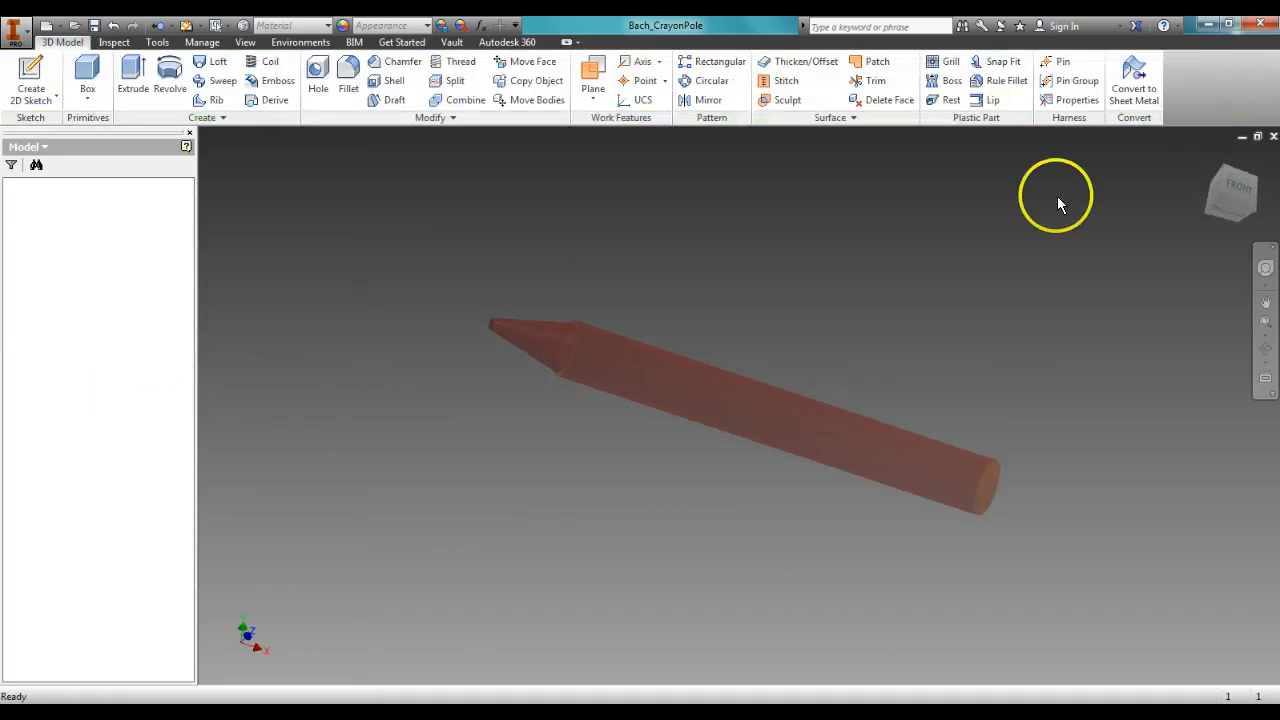
click(66, 358)
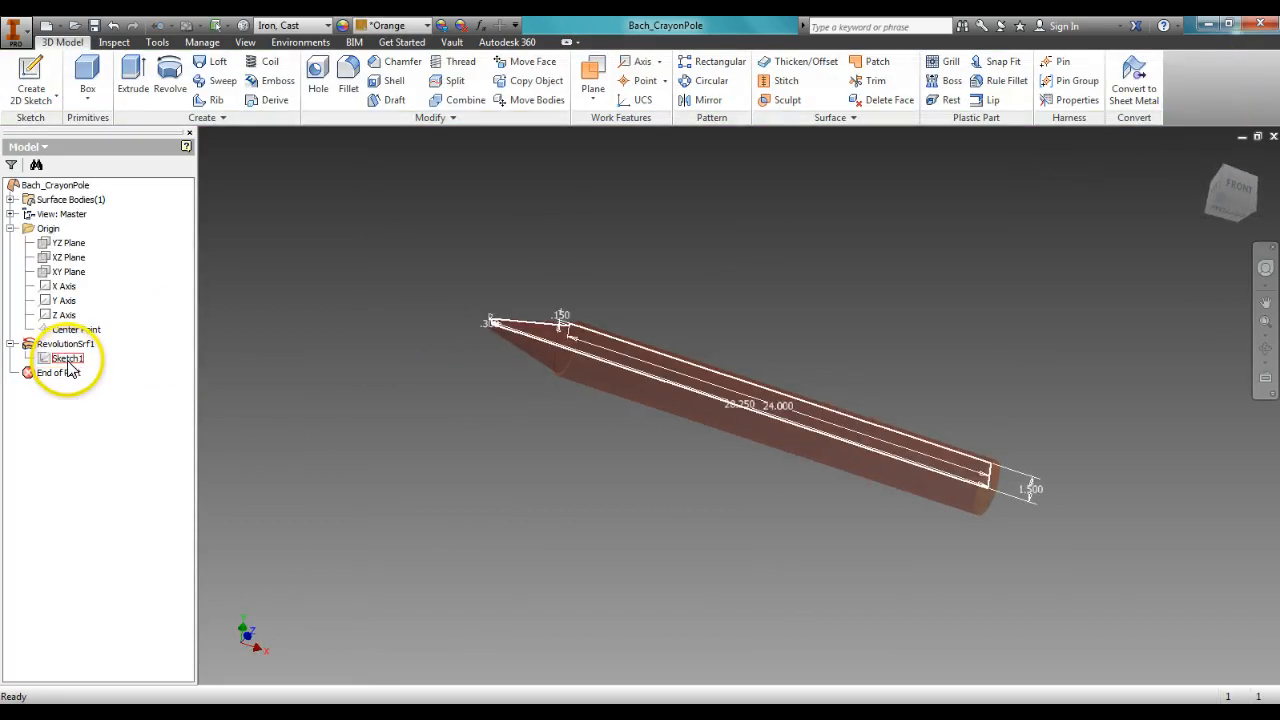
right_click(65, 358)
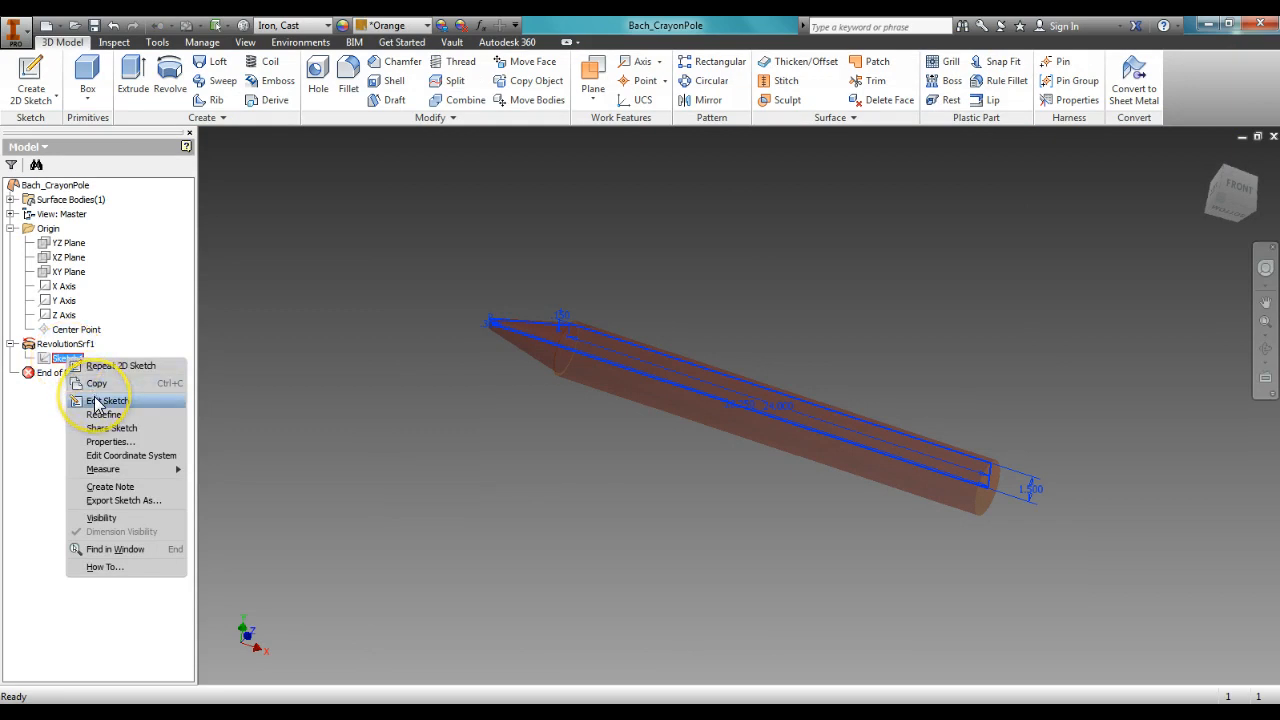
click(108, 400)
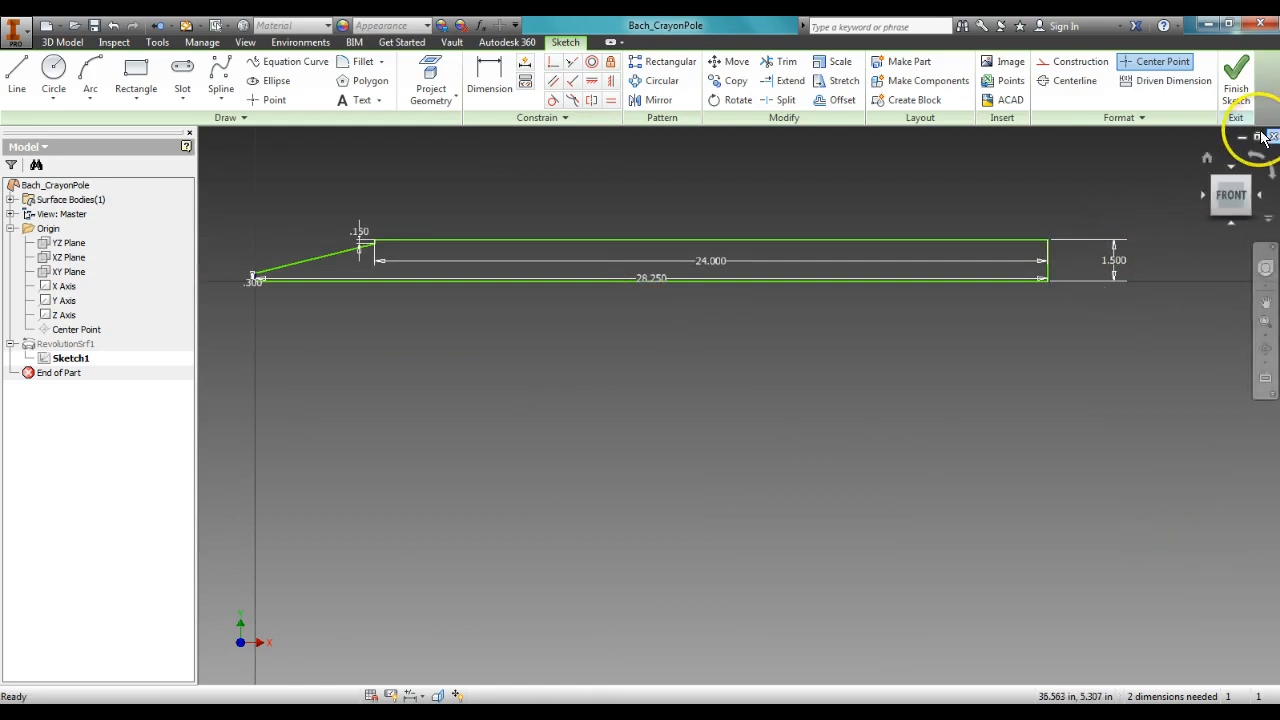
Step: Restore down the Bach_CrayonPole document window and open the application menu
click(1270, 137)
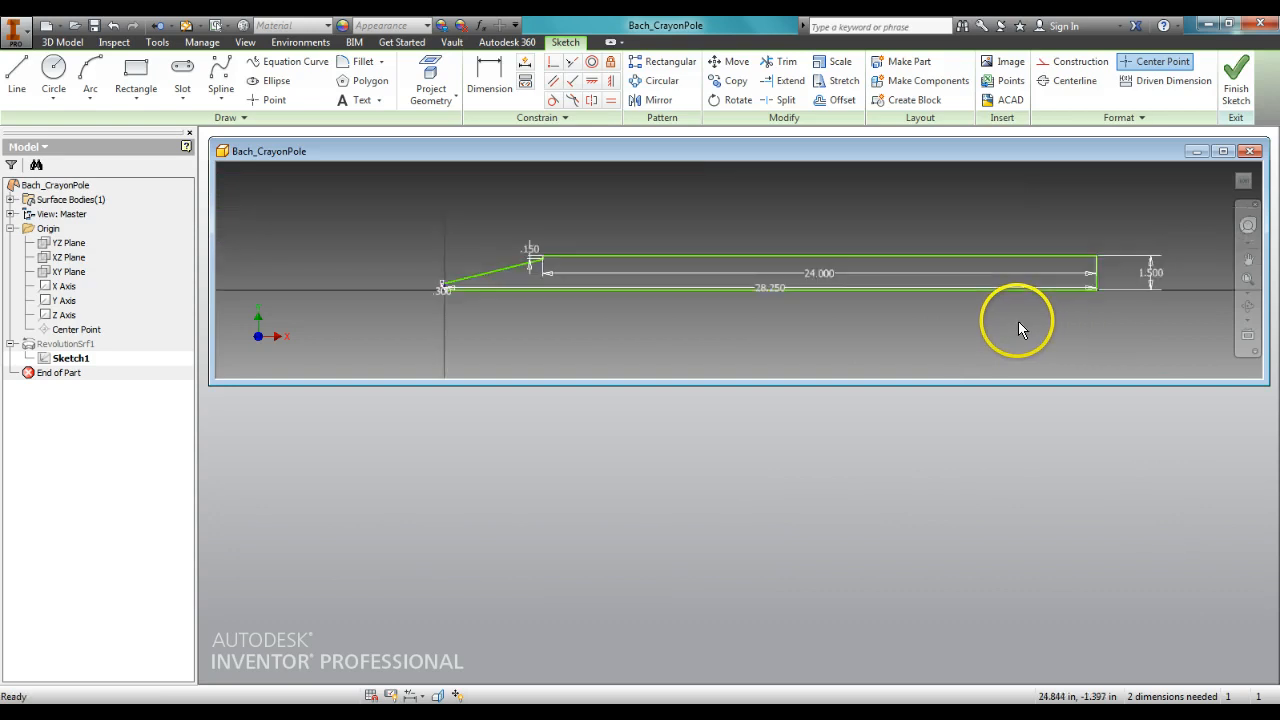
click(16, 26)
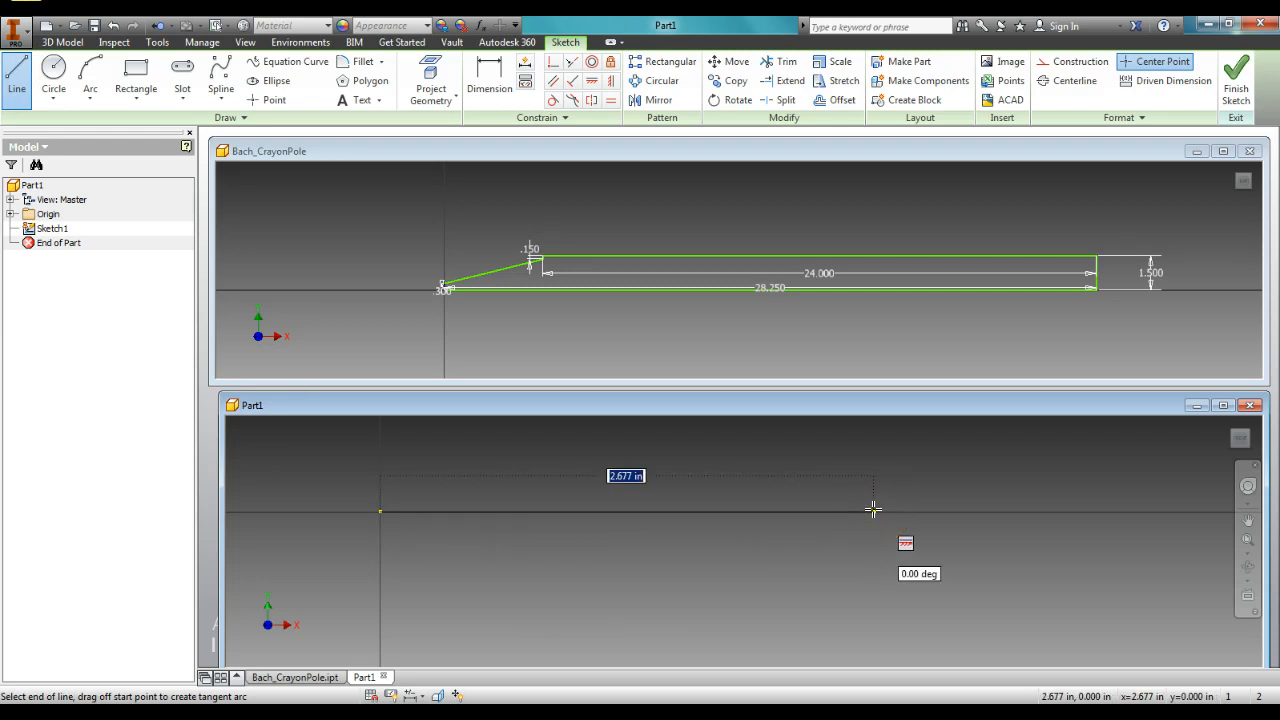
Step: Enter 28.25 as the length of the new part's base line
text(28.25)
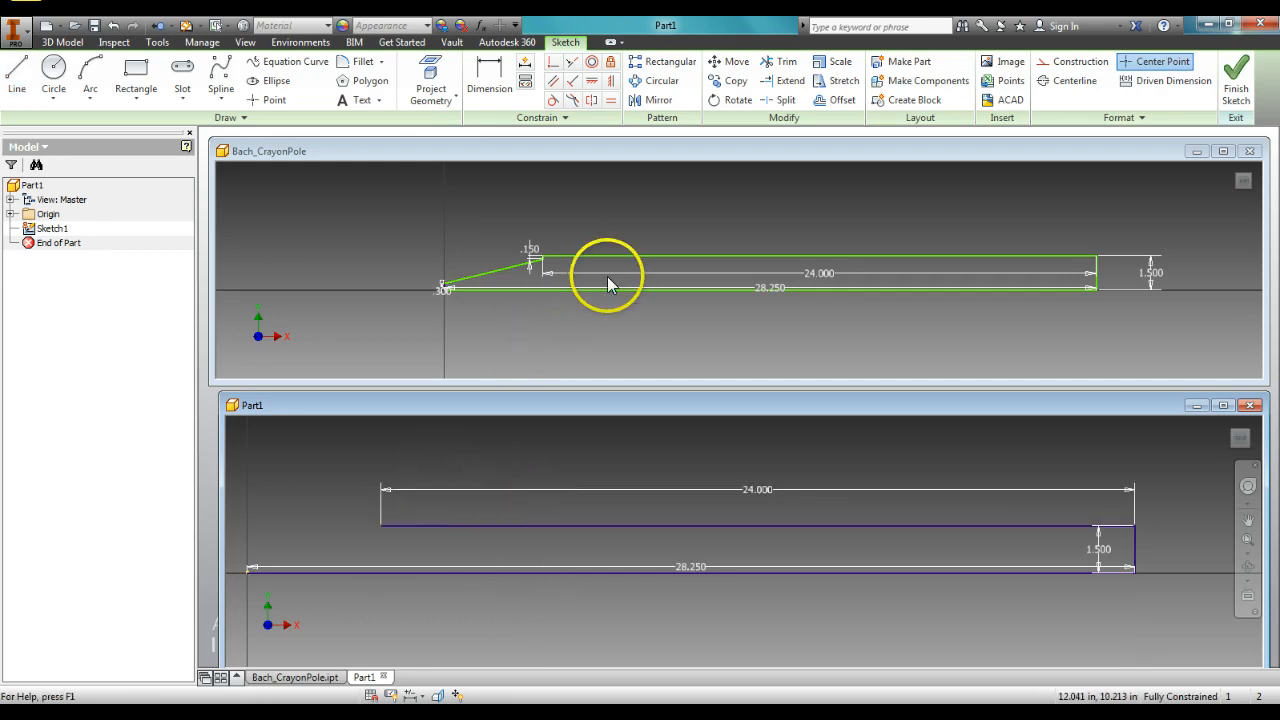
mouse_move(1080, 258)
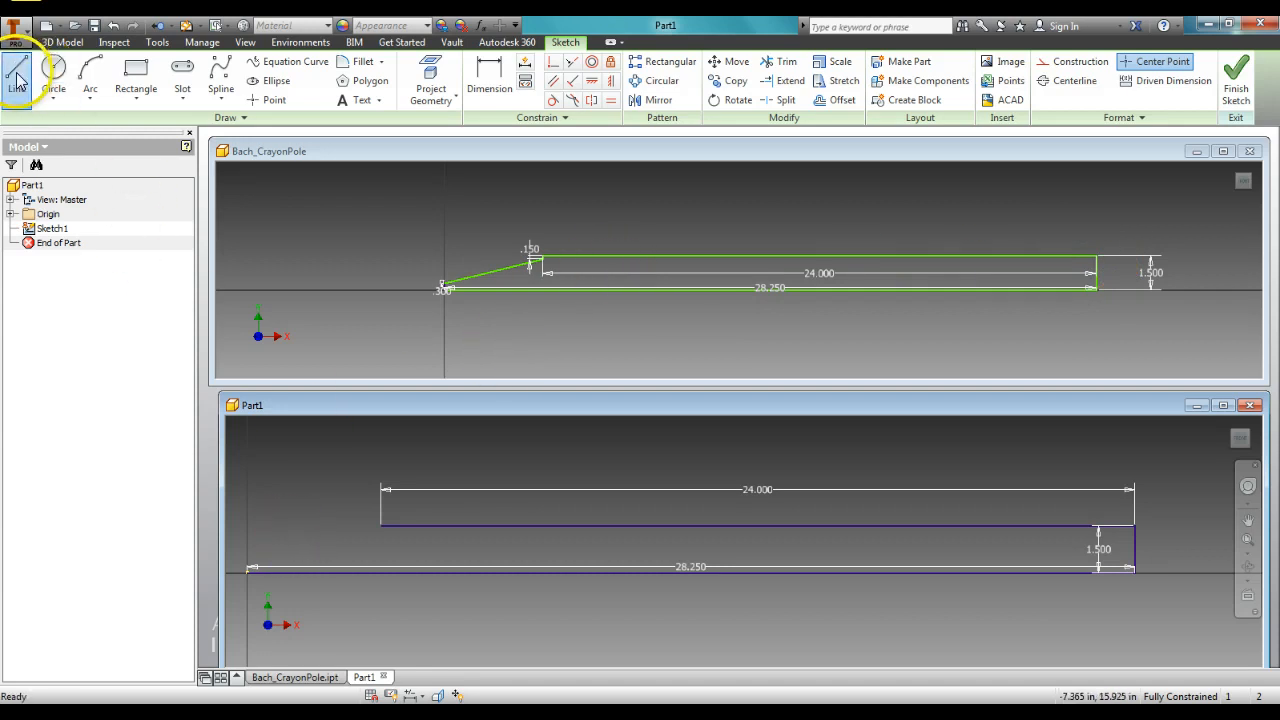
Step: Draw a .150 vertical step from the top line's left end and a sloped tip line
click(16, 72)
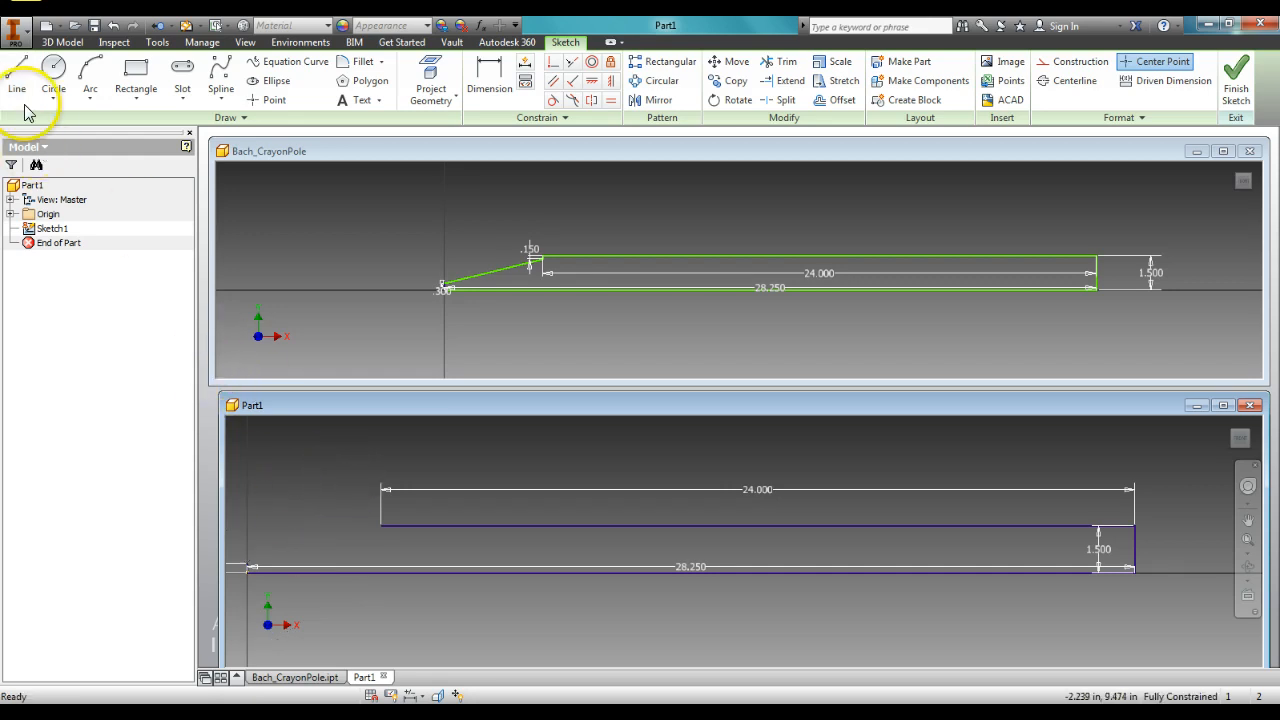
click(16, 75)
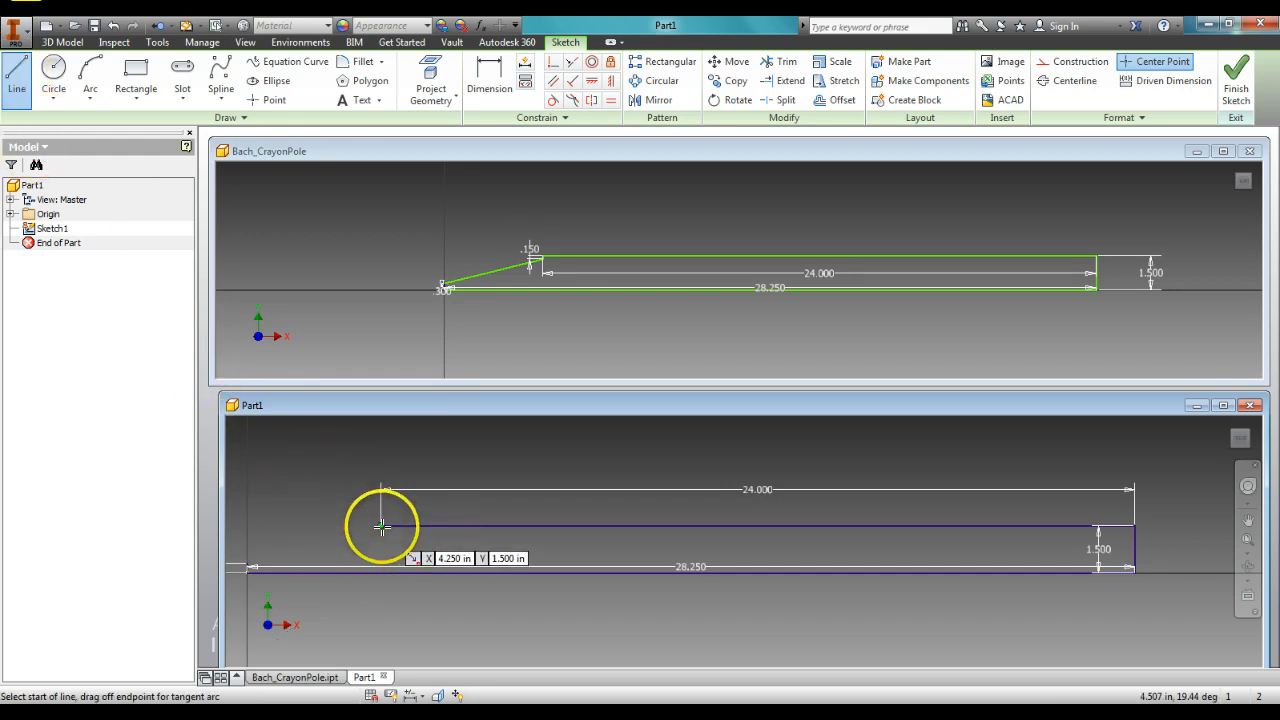
click(380, 528)
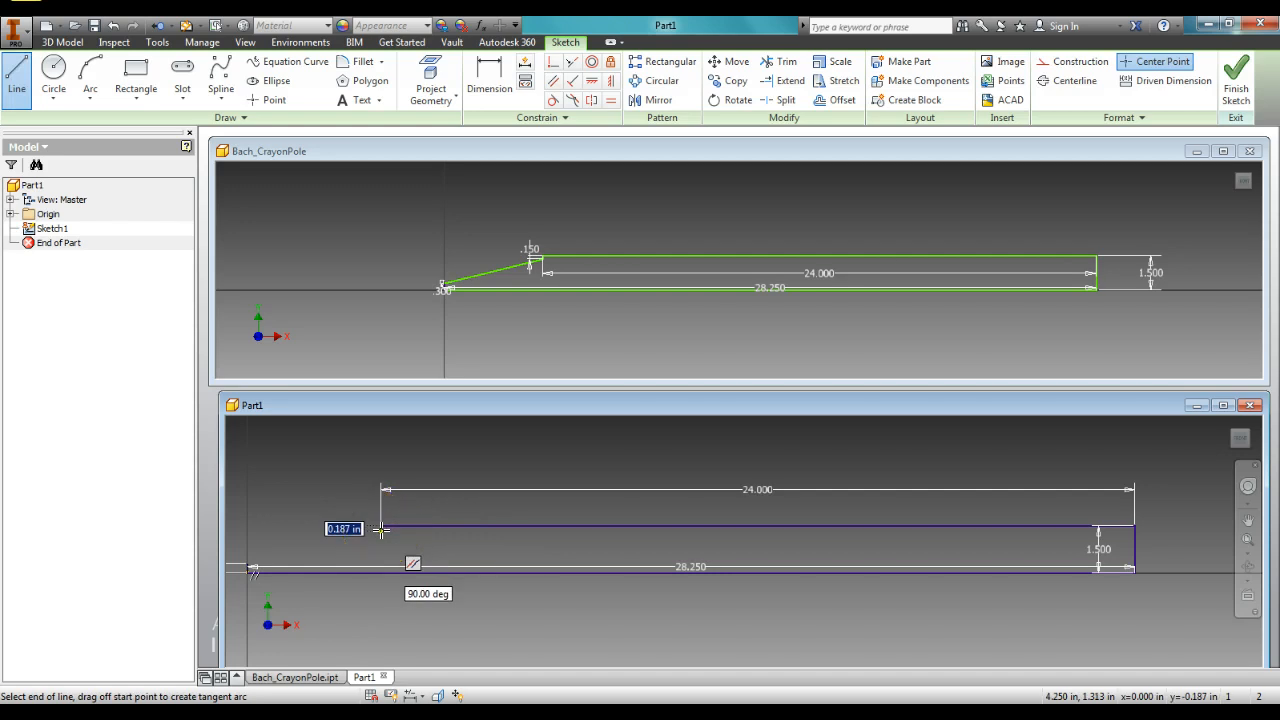
text(.150)
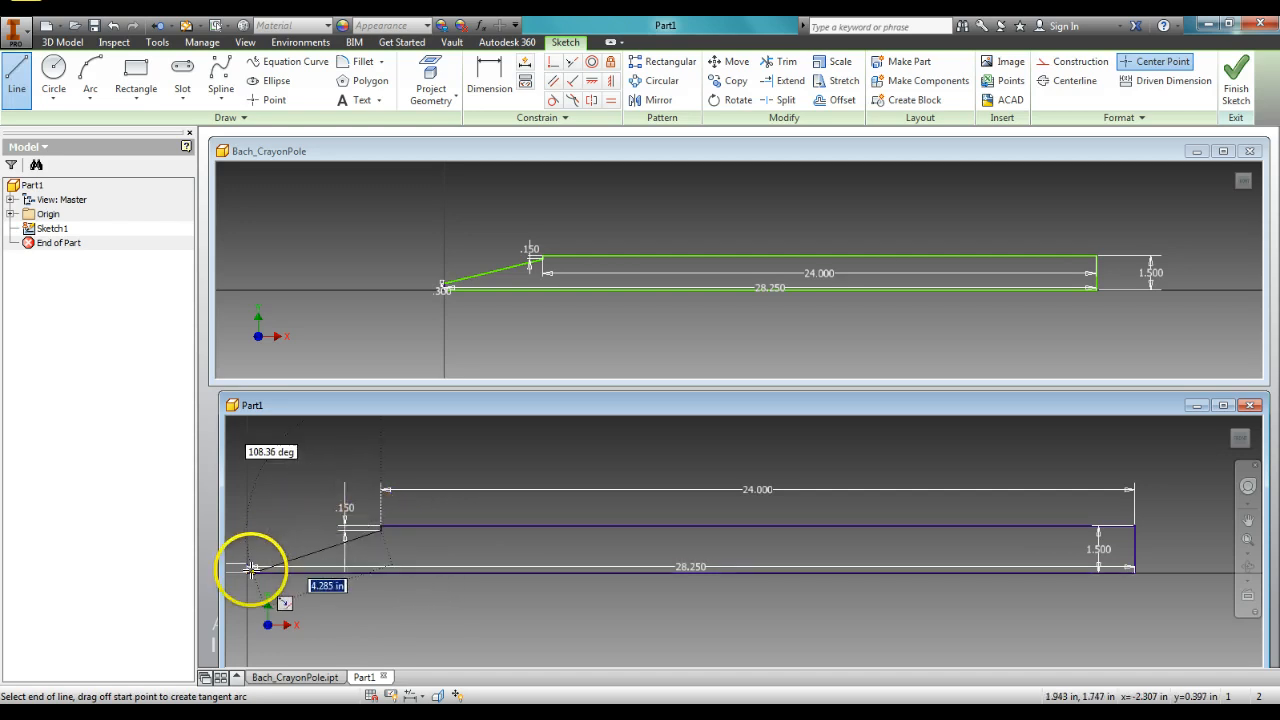
drag(255, 570, 253, 560)
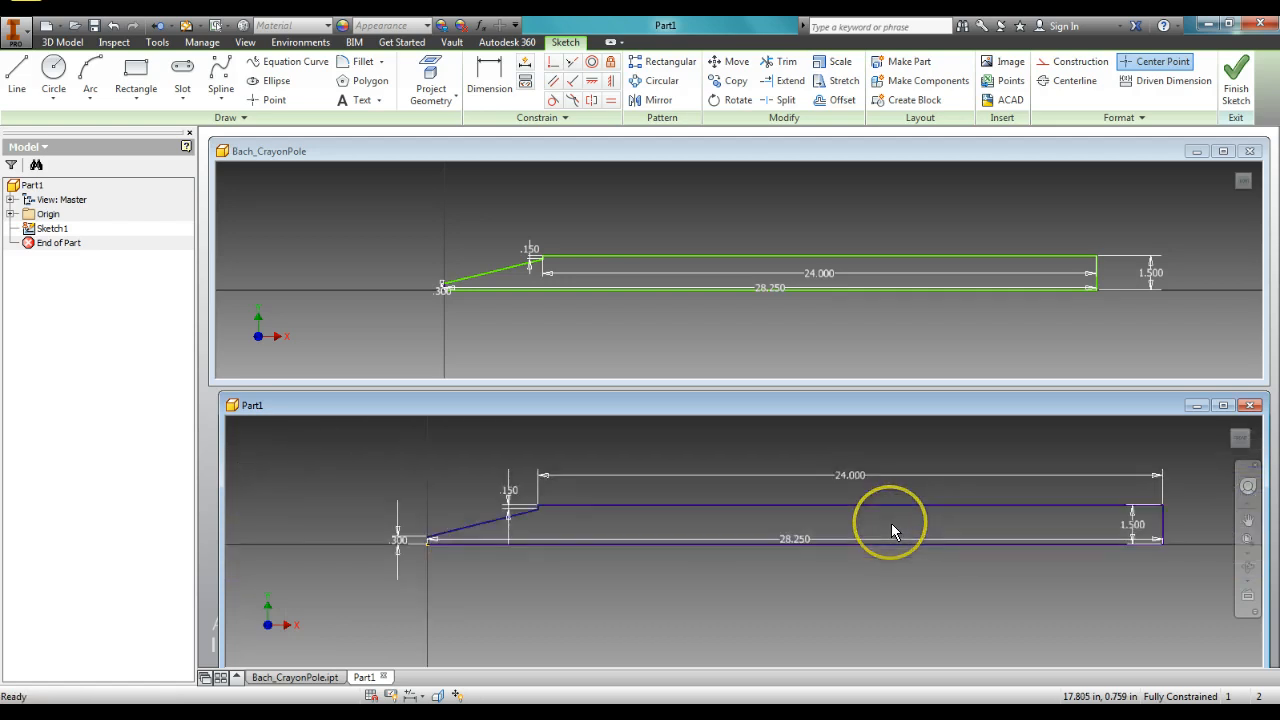
Step: Finish the sketch, close the Bach_CrayonPole window and maximize Part1
click(1236, 75)
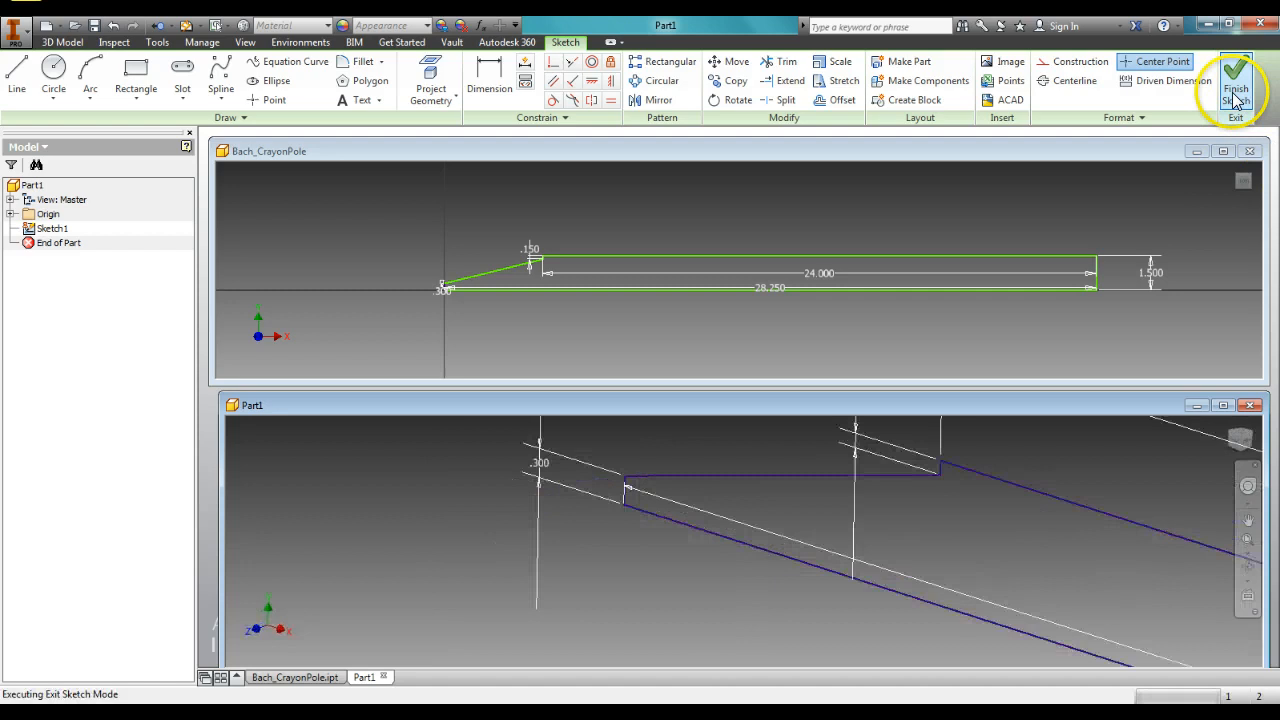
click(1236, 75)
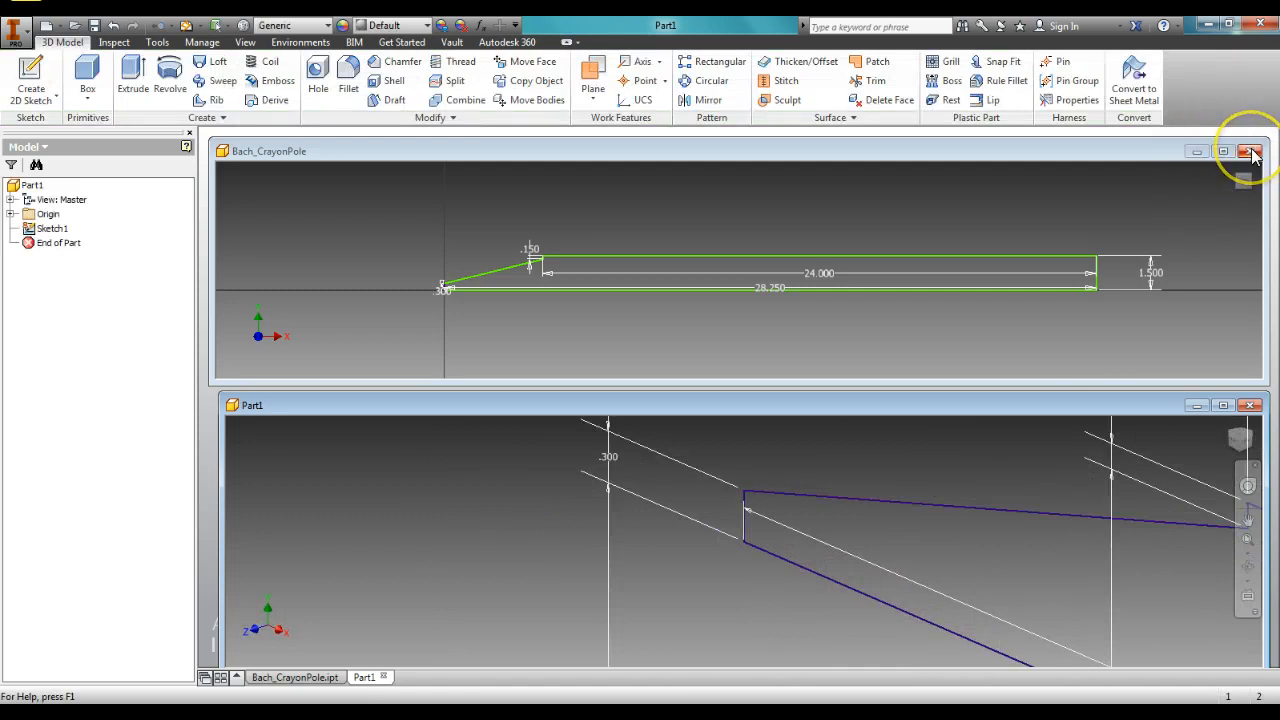
click(1252, 151)
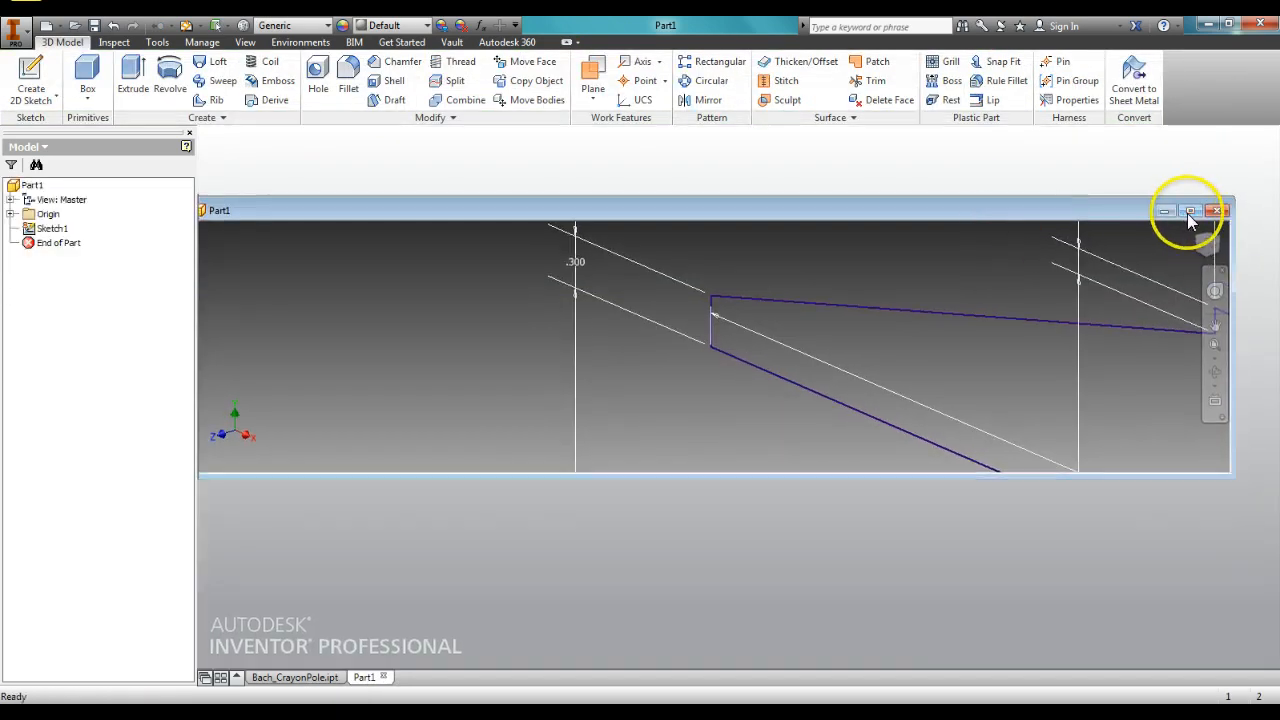
click(1190, 211)
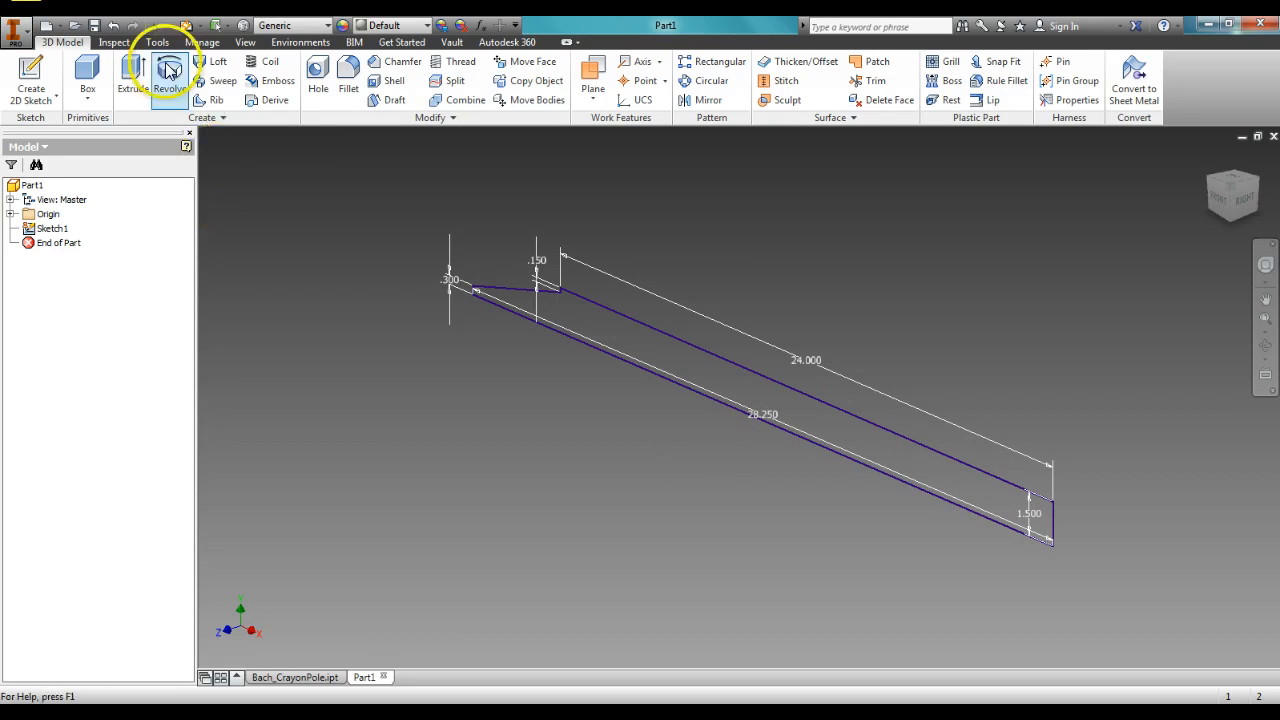
Step: Revolve the profile with Full extent into a solid and orbit the result
click(169, 75)
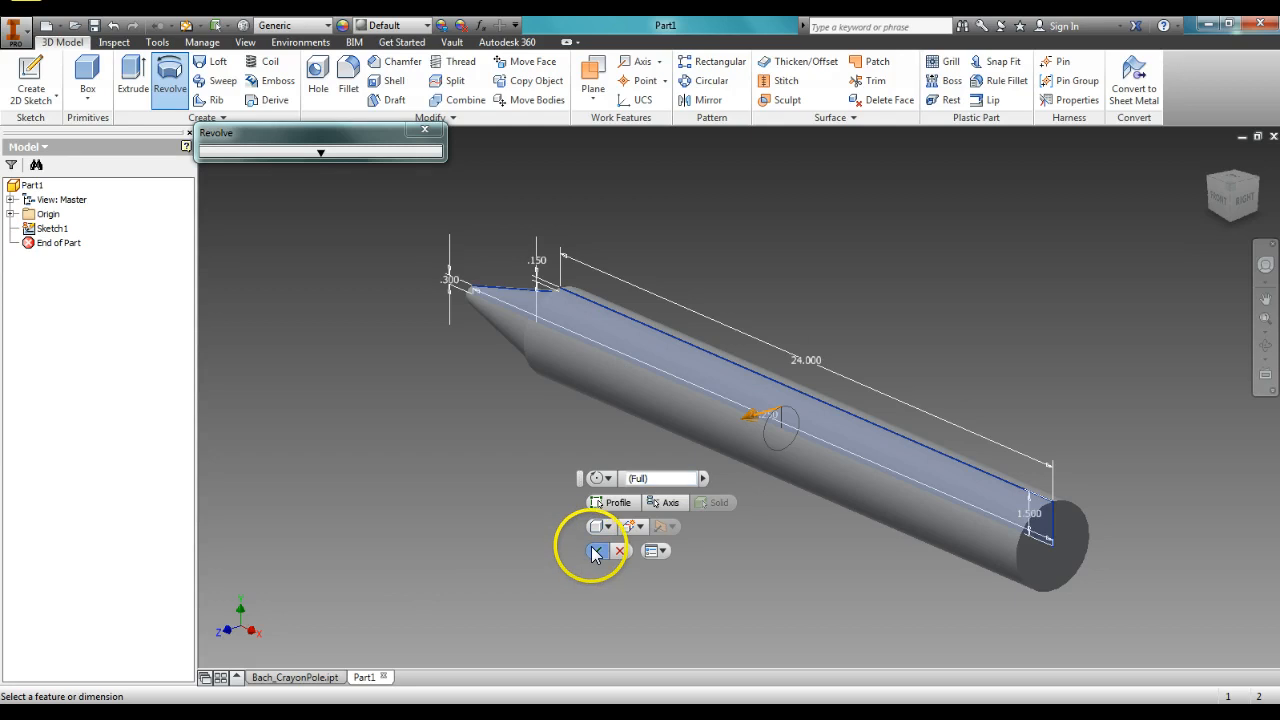
click(596, 551)
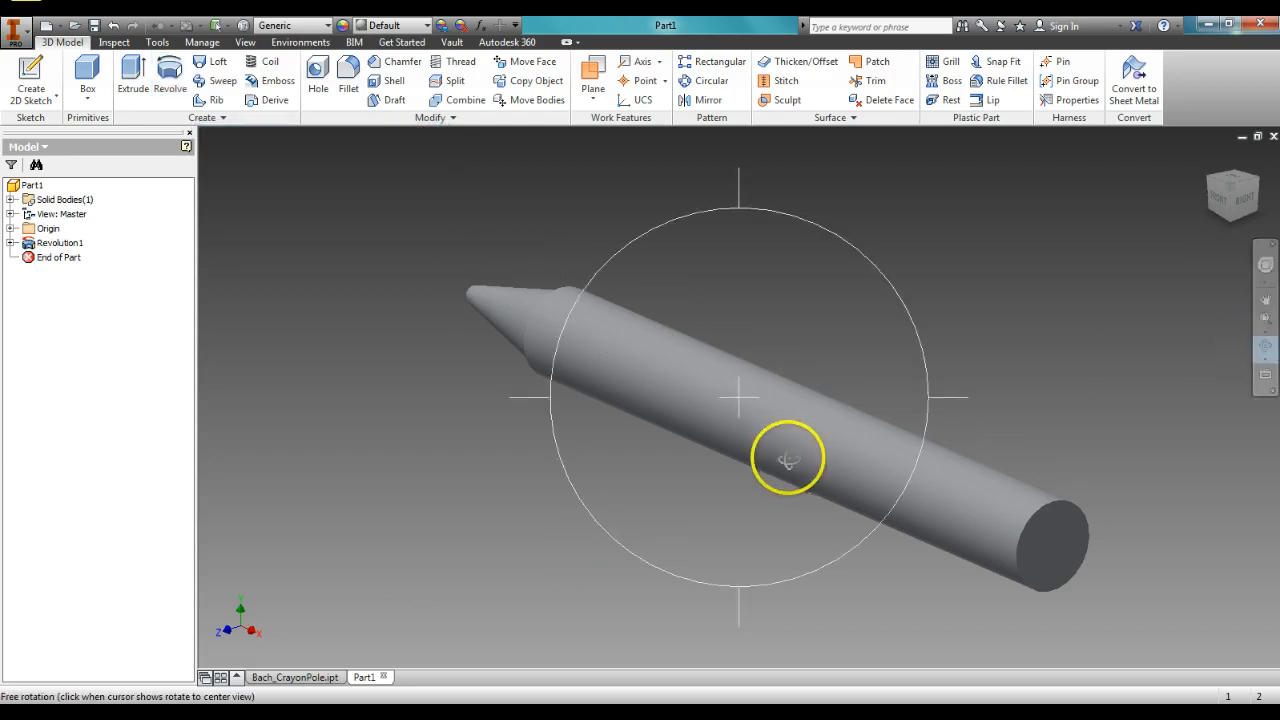
drag(788, 458, 863, 465)
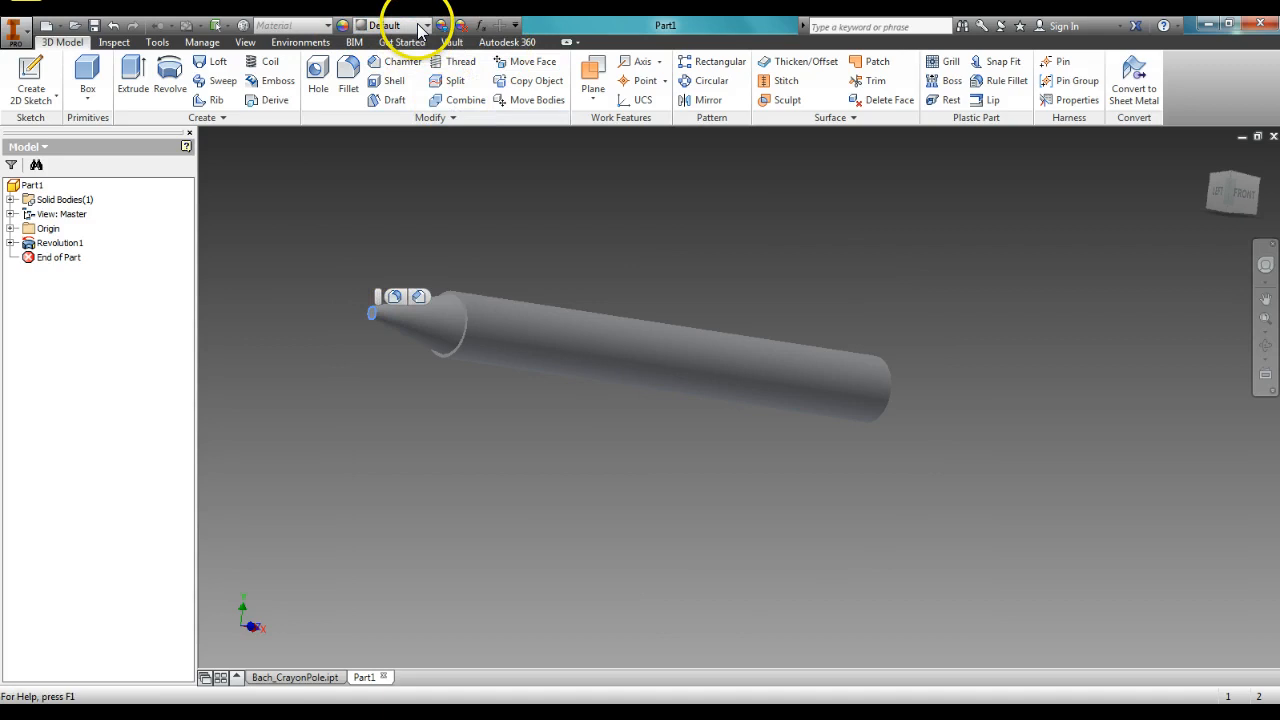
Step: Apply the Glossy - Black appearance to the whole crayon
click(428, 25)
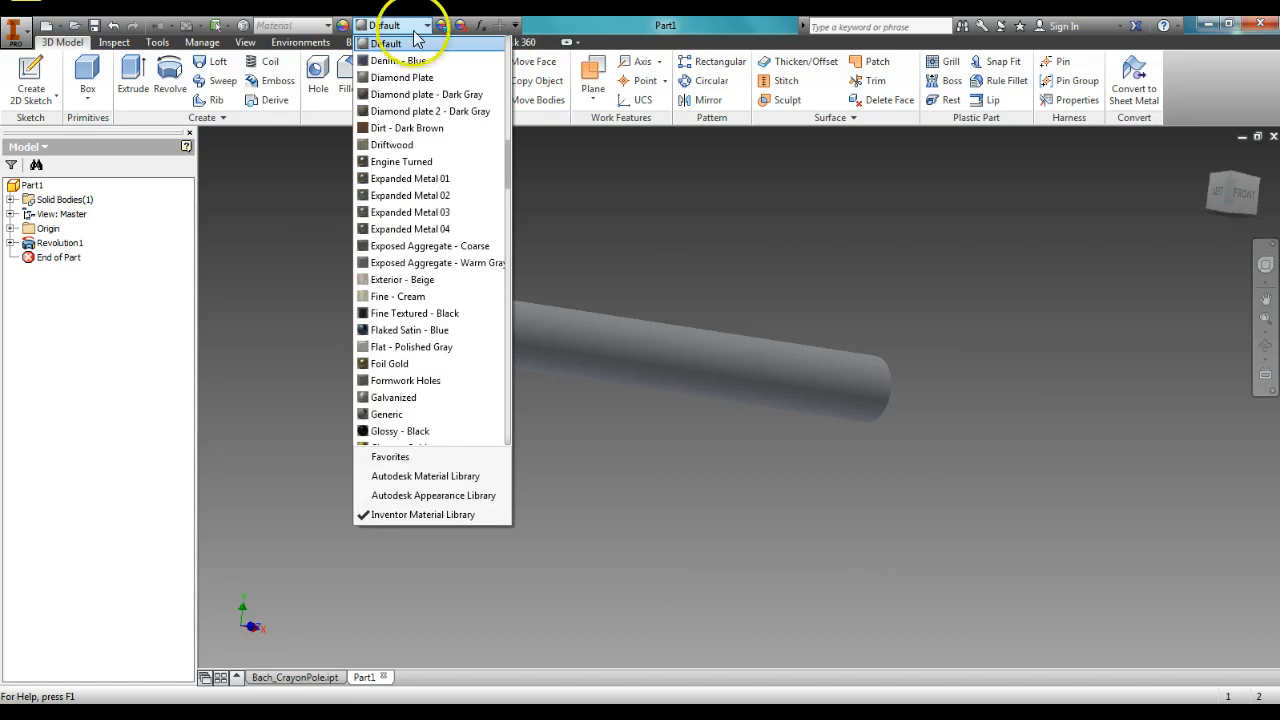
click(400, 431)
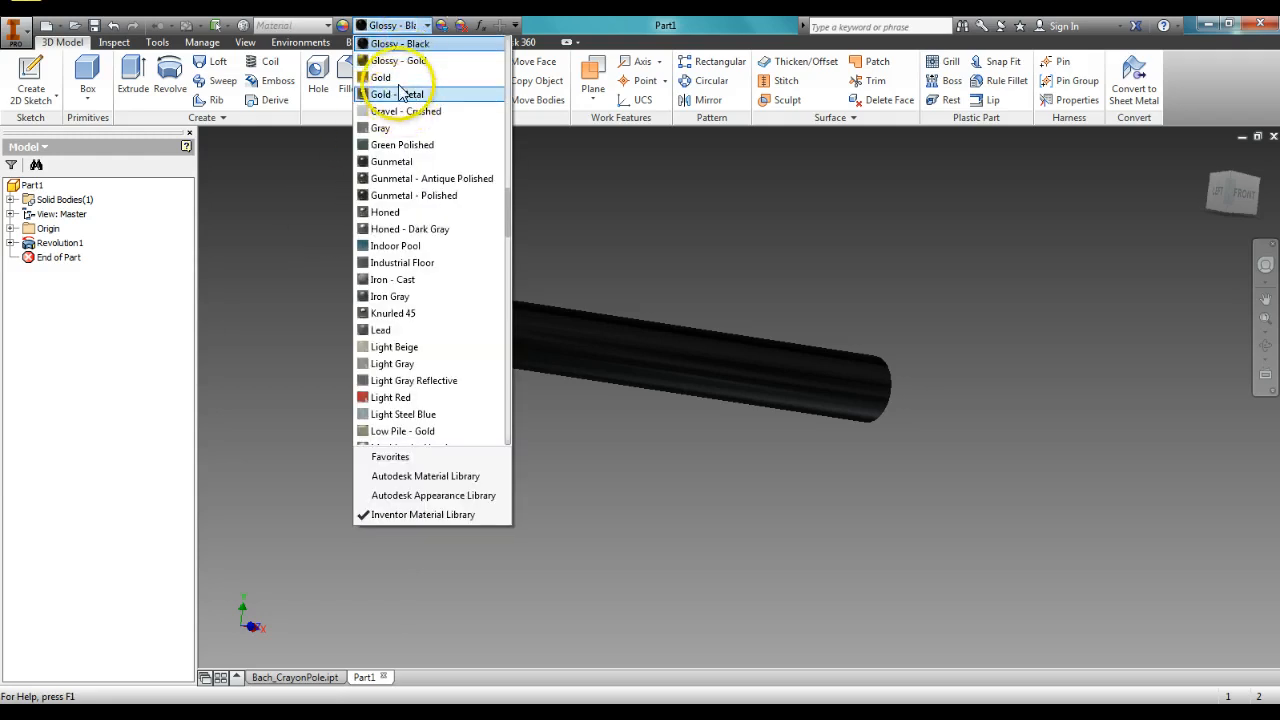
click(398, 94)
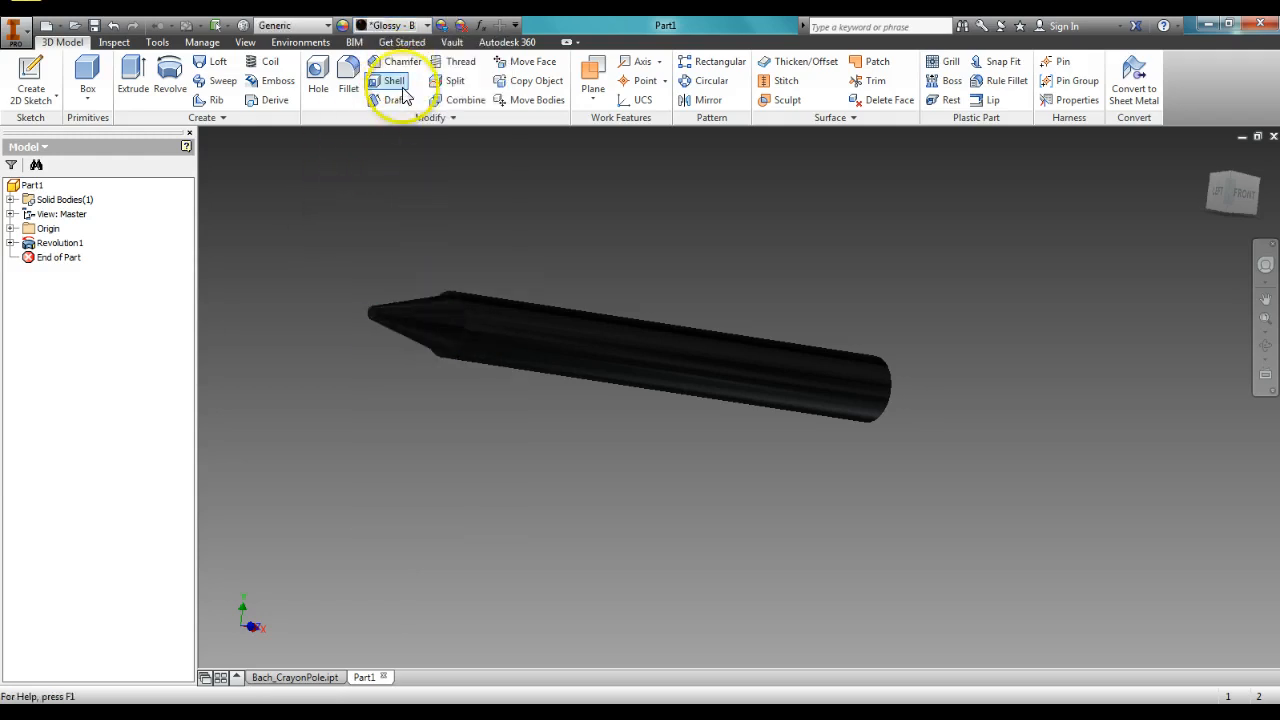
Step: Select the cone-shaped tip and give it the Gold appearance
click(425, 25)
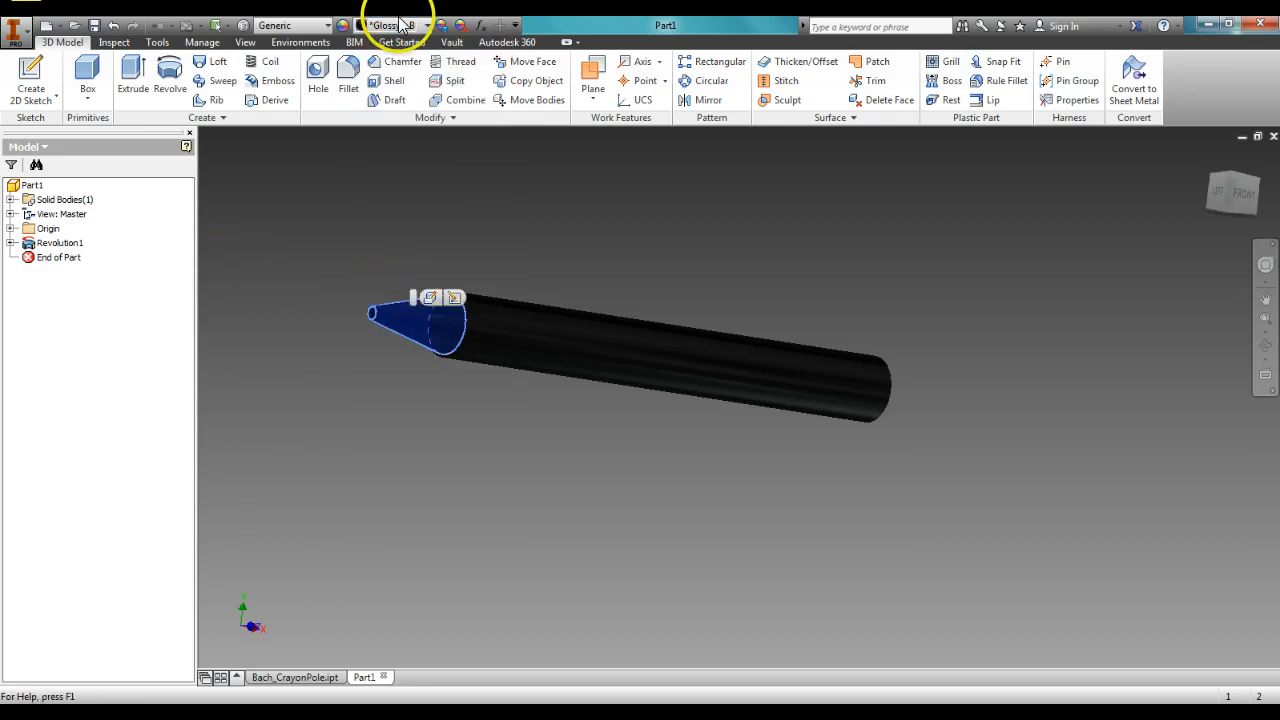
click(390, 25)
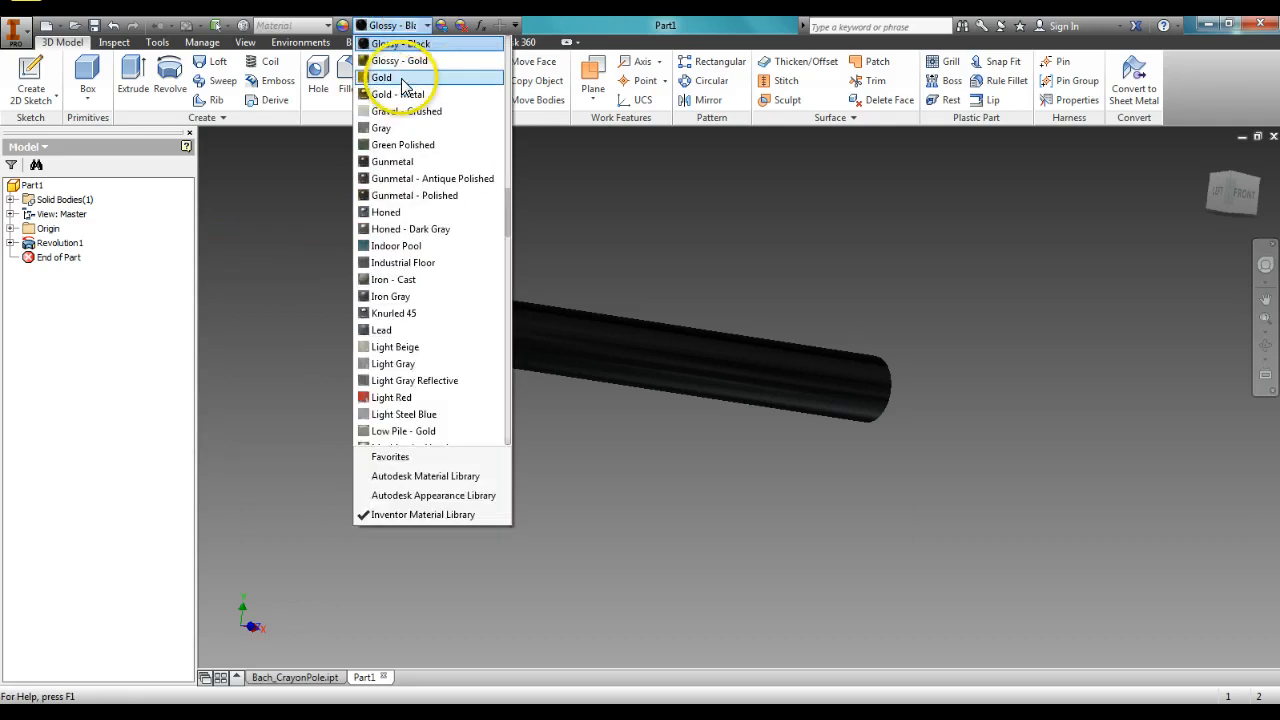
click(381, 77)
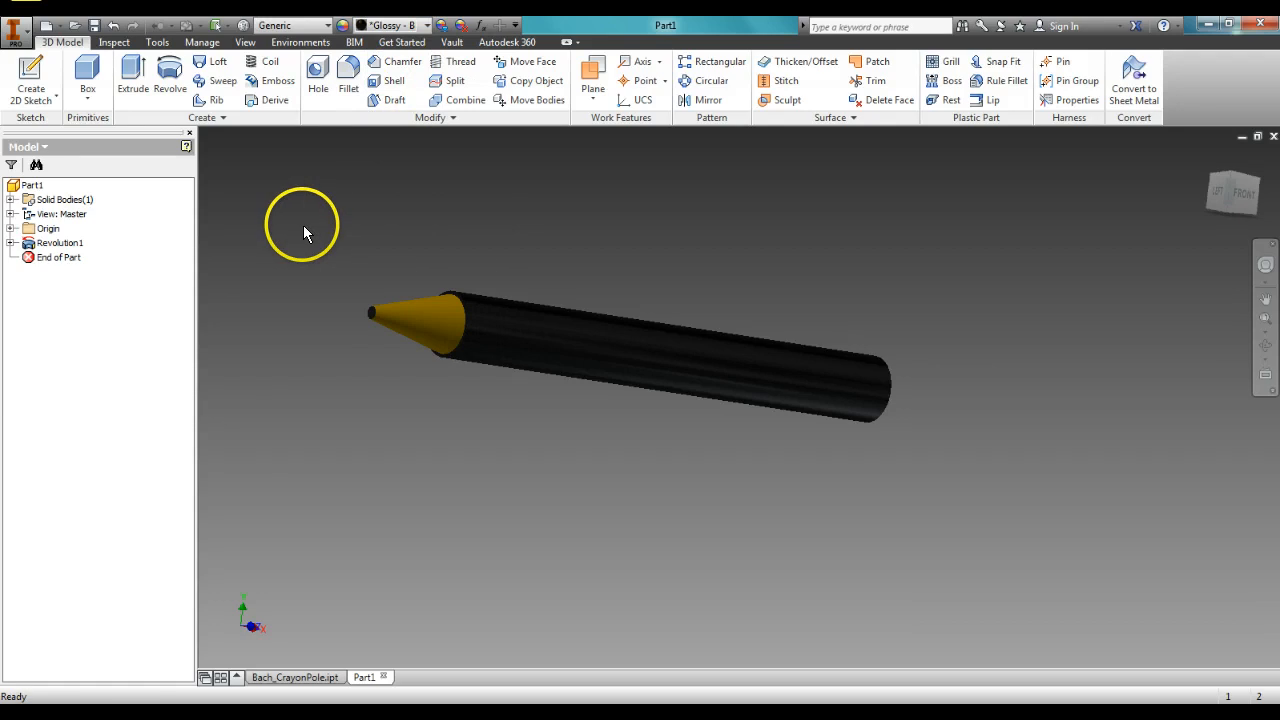
mouse_move(658, 238)
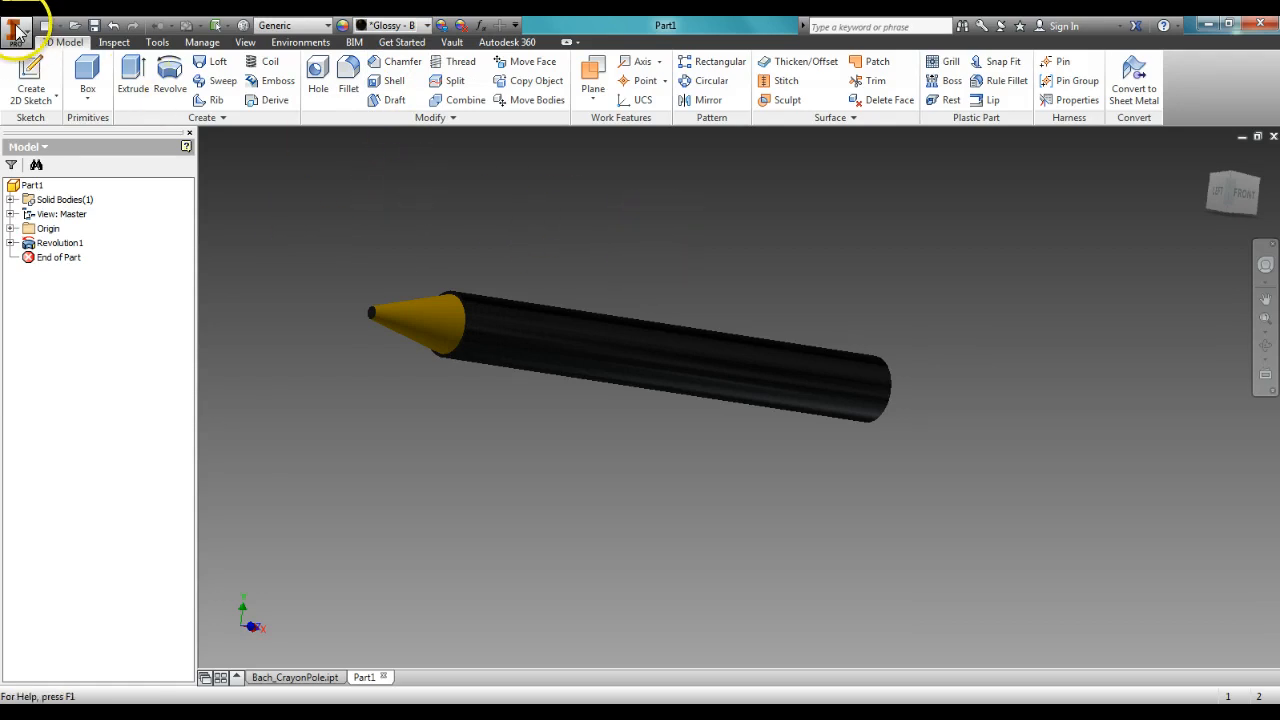
Step: Save the part as Bach_CrayonPole and bring its document to the front
click(17, 26)
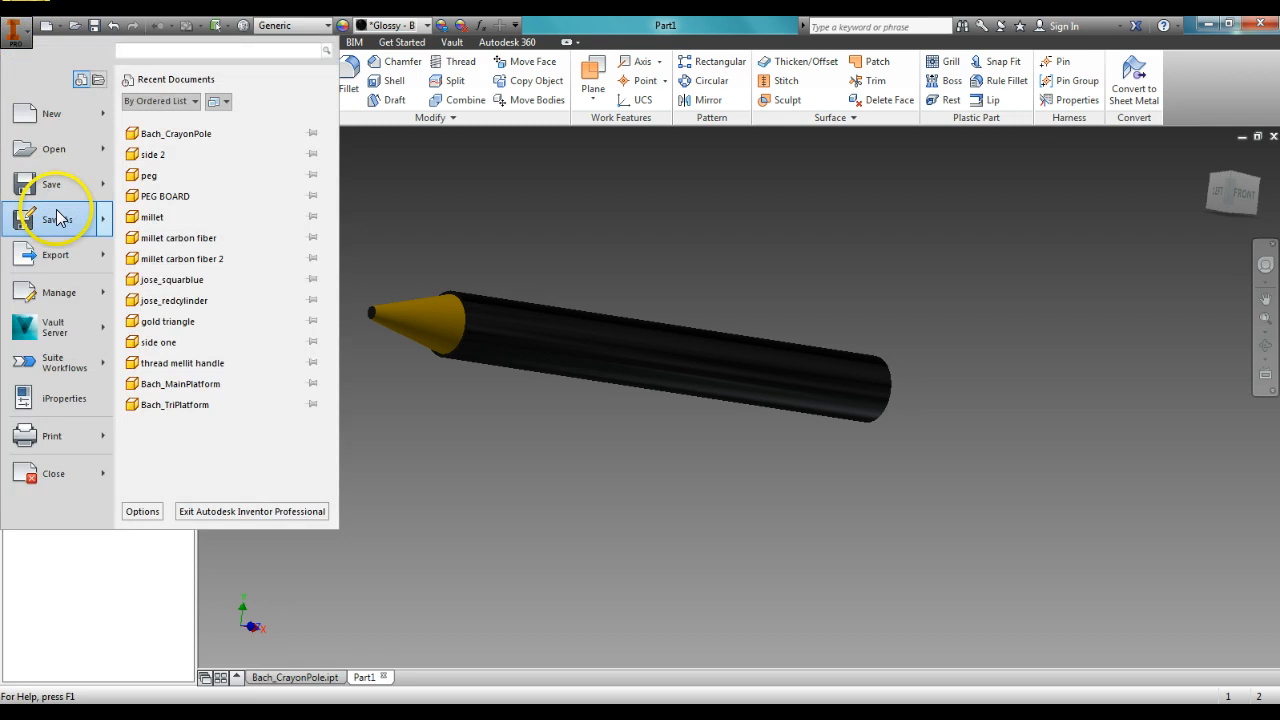
click(57, 218)
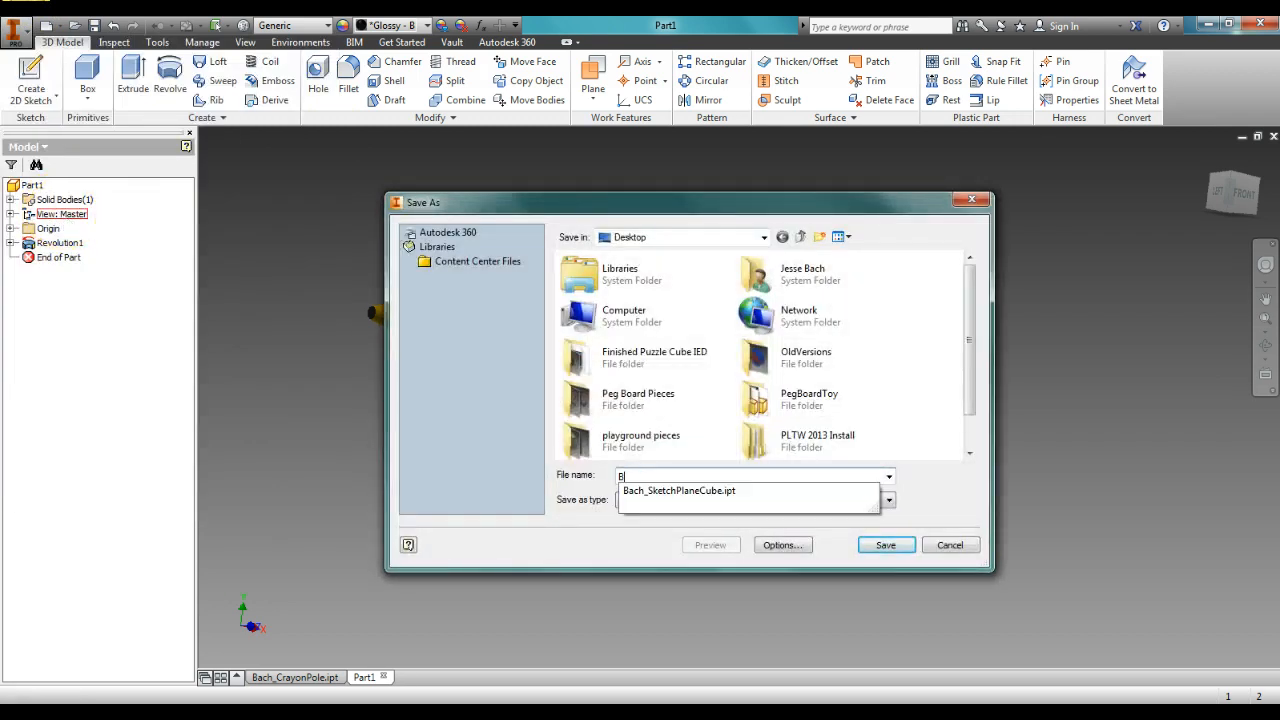
text(Bach_CrayonPole)
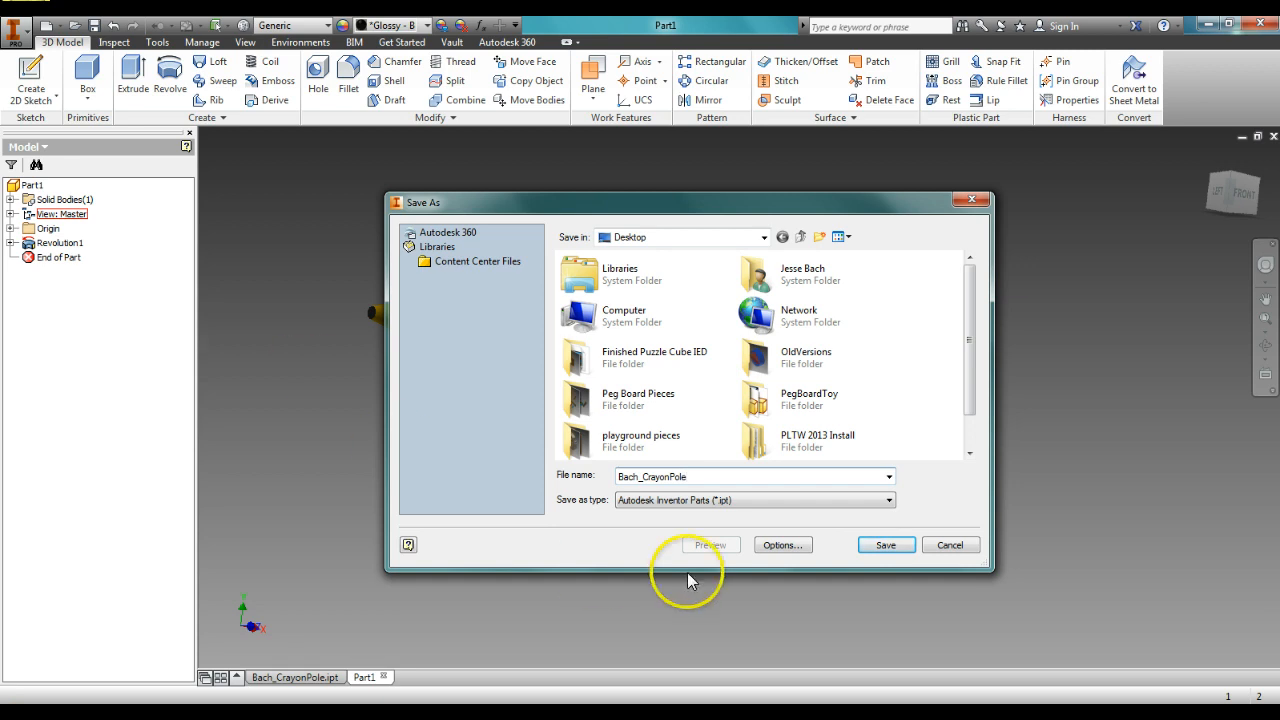
click(884, 545)
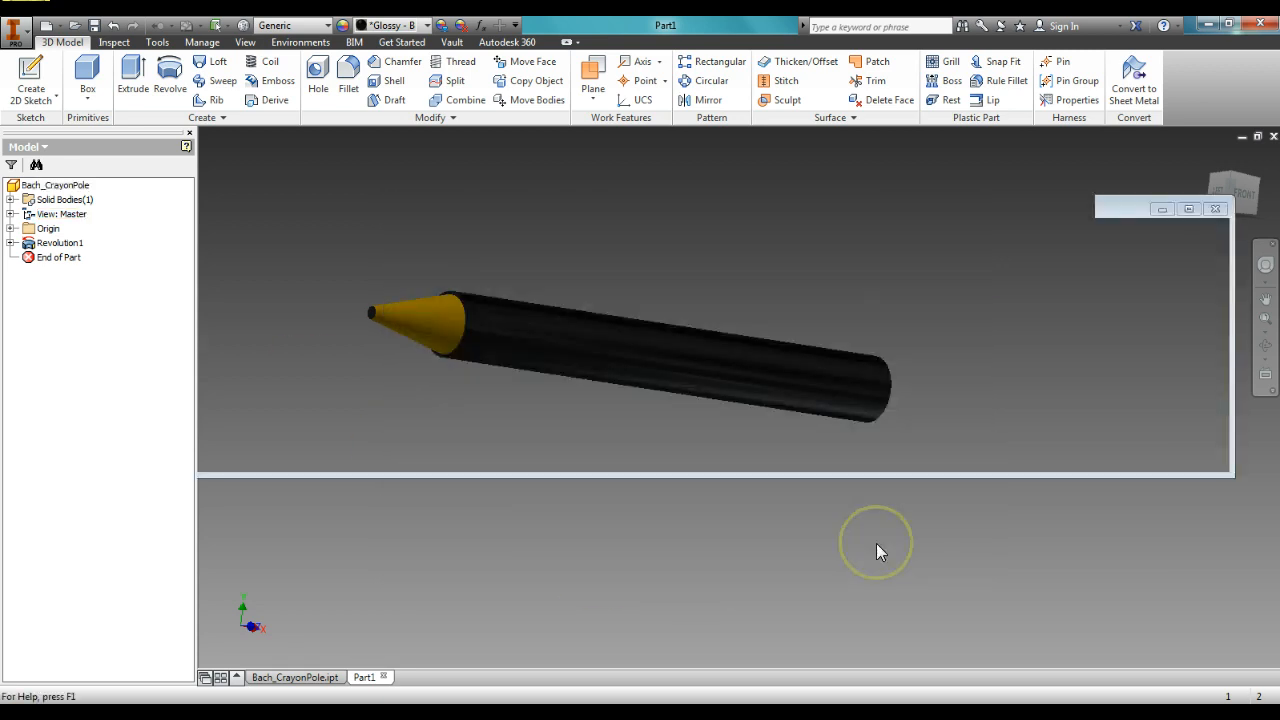
click(294, 677)
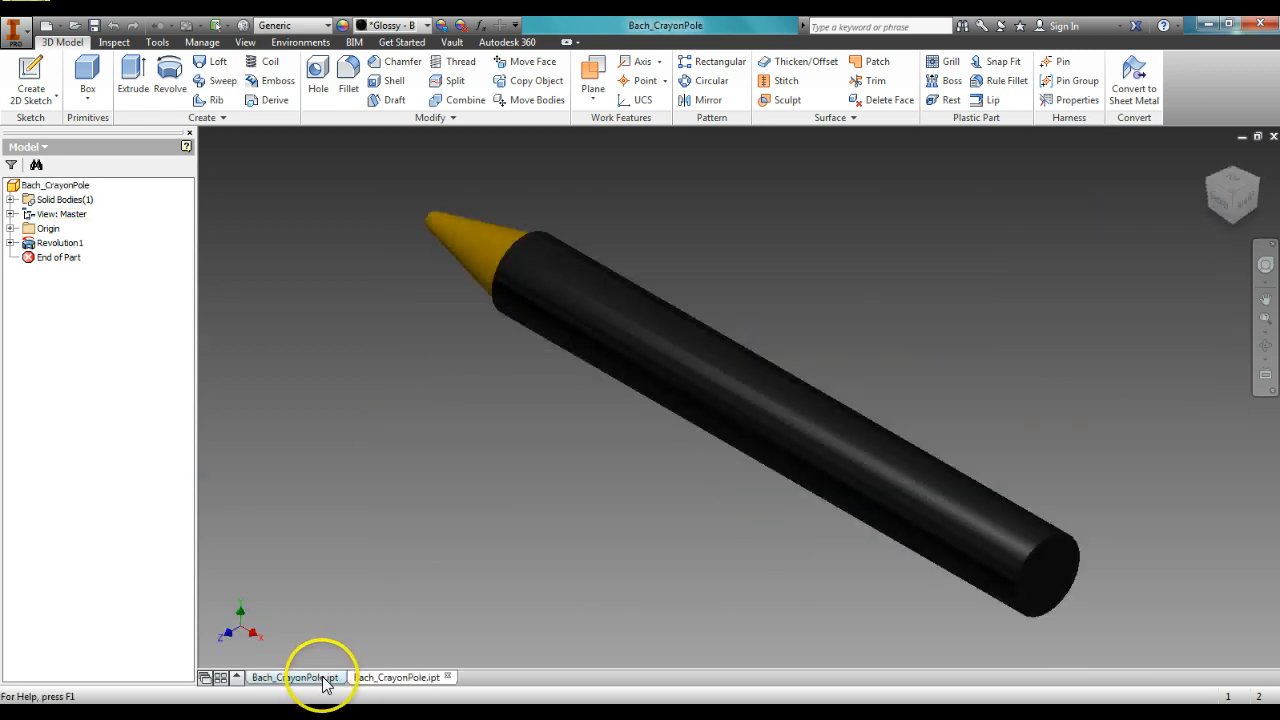